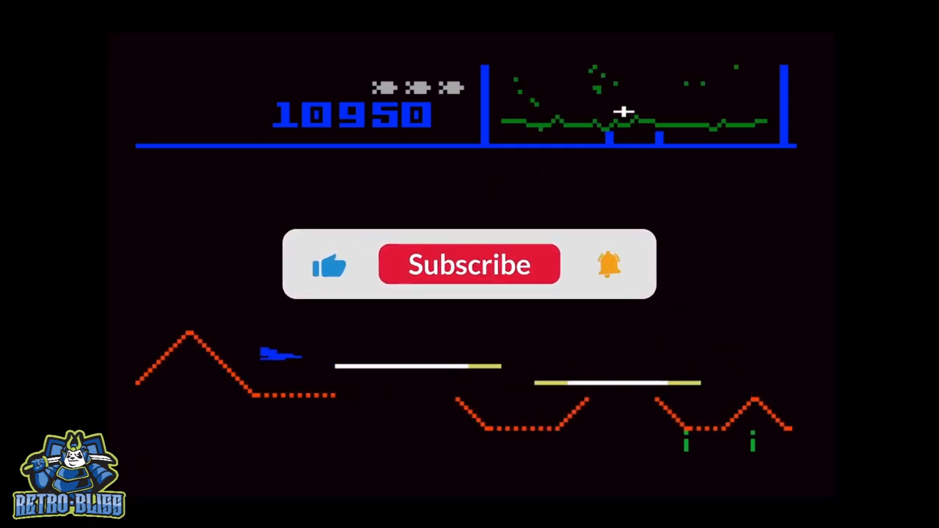
{"action": "left_click", "coordinate": [470, 264]}
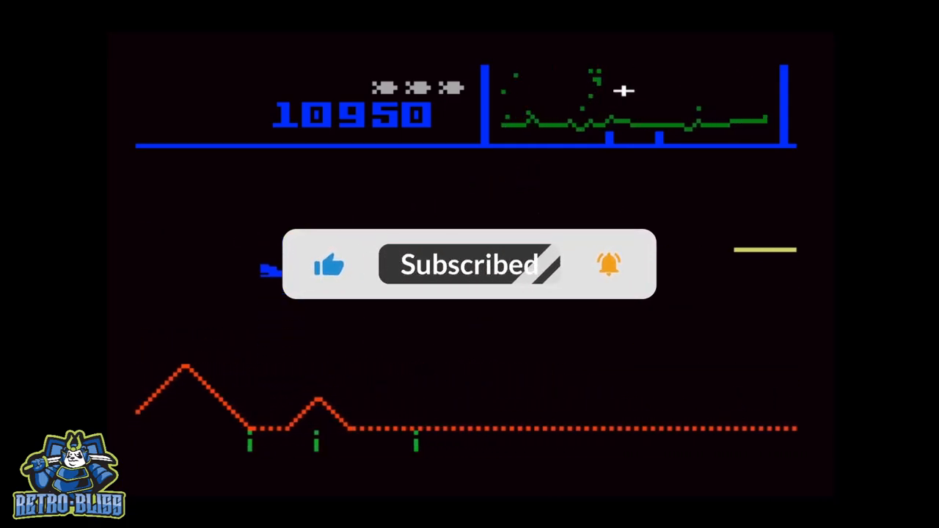